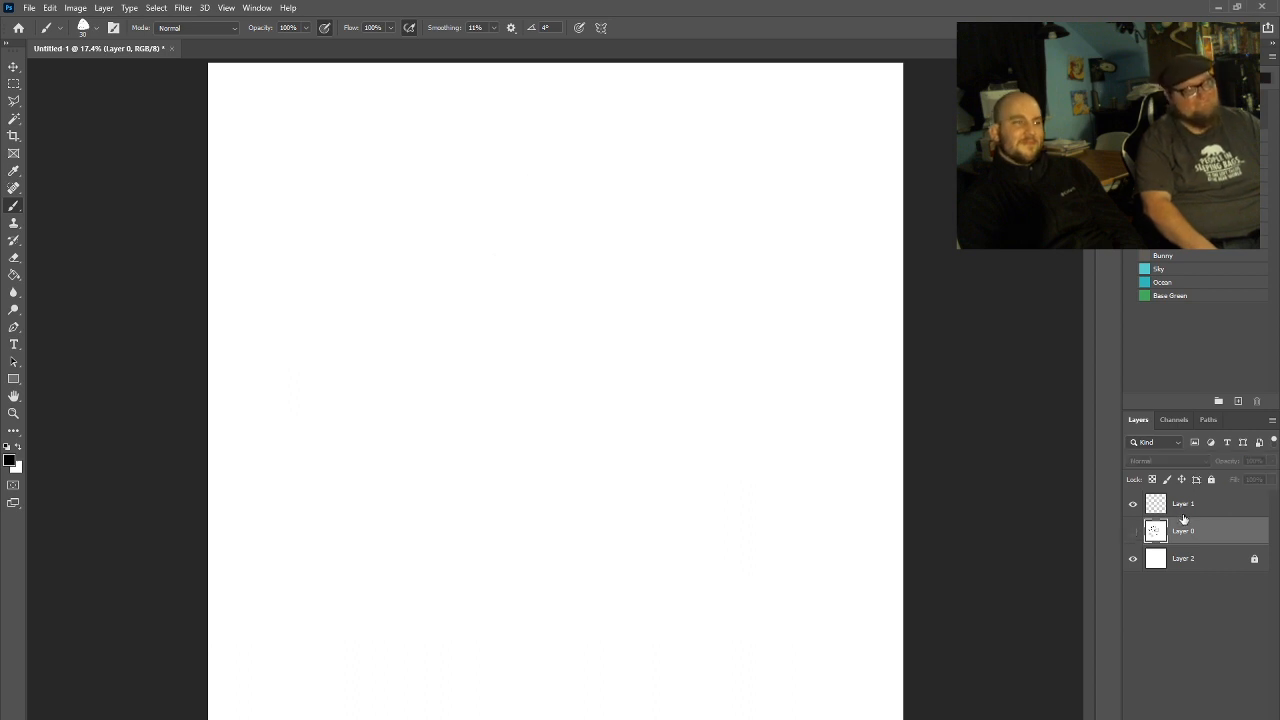
- Make the top layer, Layer 1, the active drawing layer
click(1184, 504)
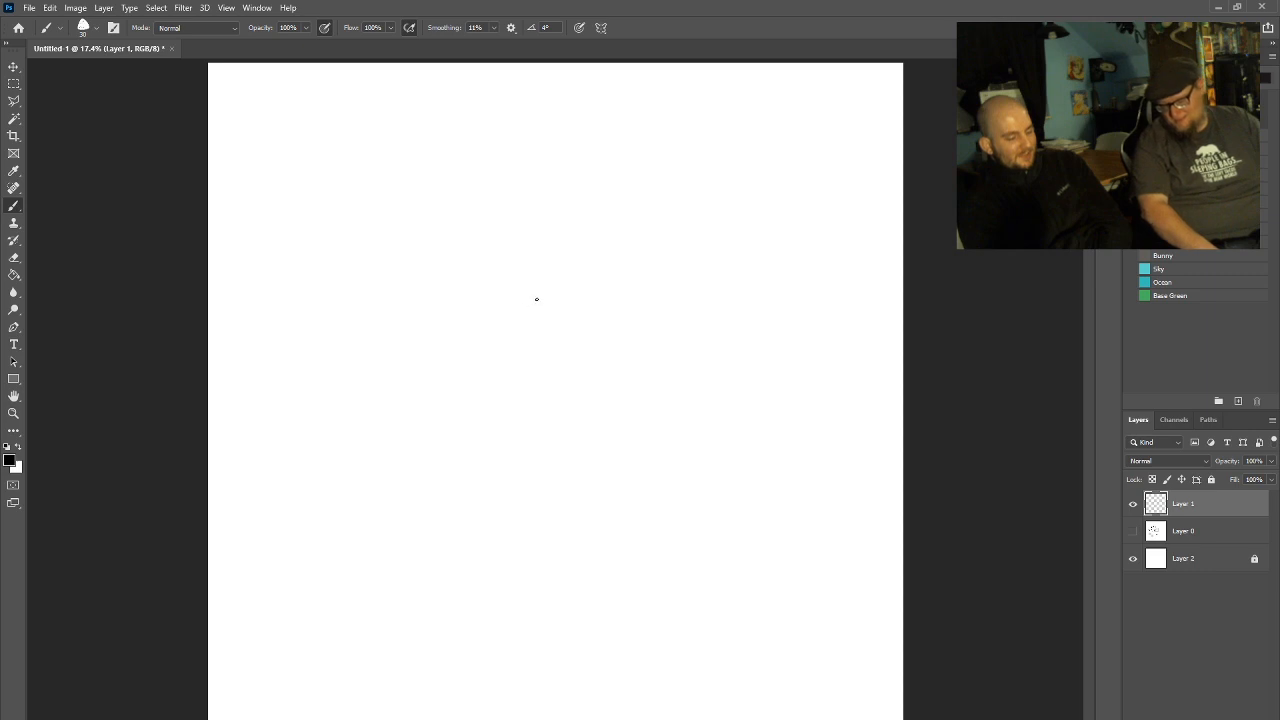
mouse_move(474, 528)
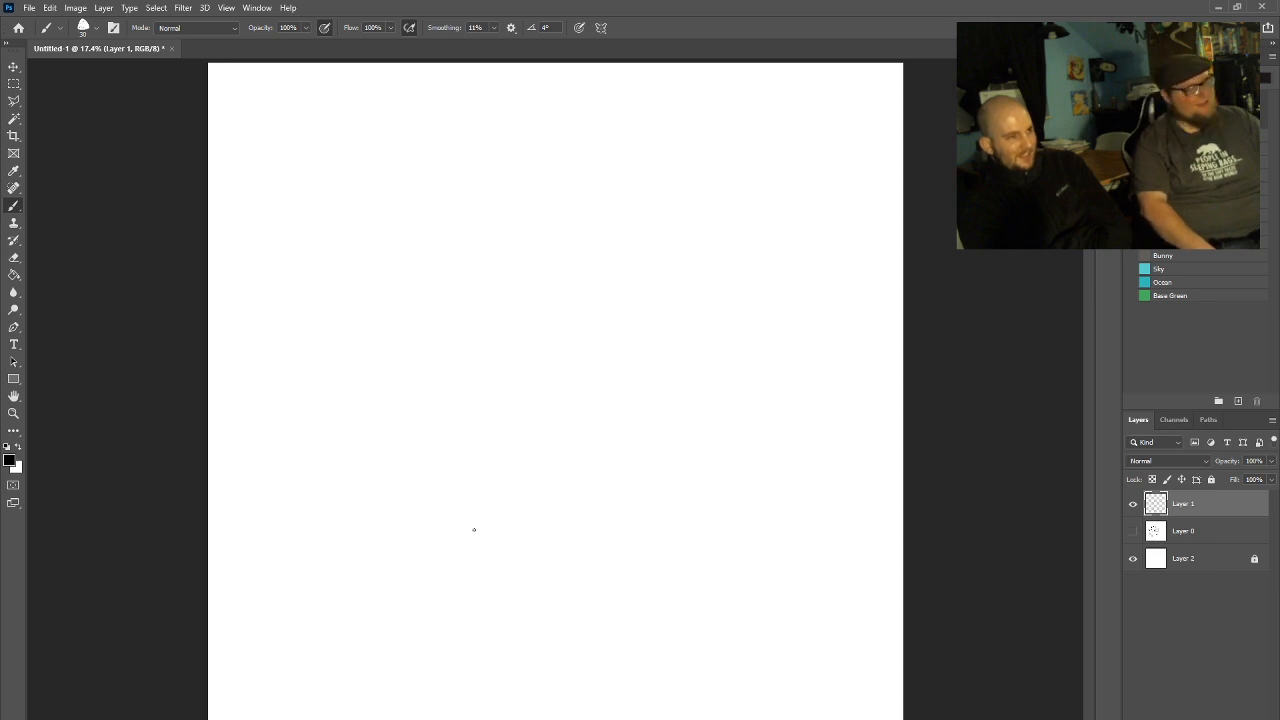
mouse_move(492, 528)
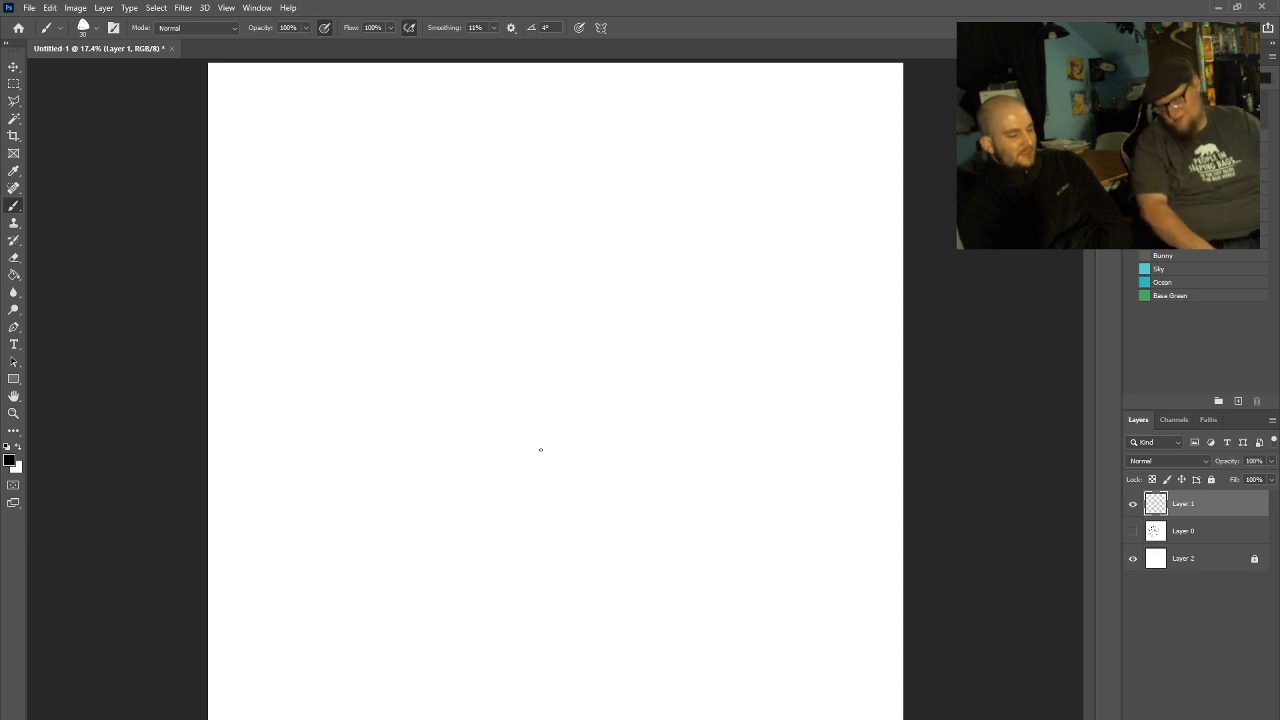
mouse_move(530, 250)
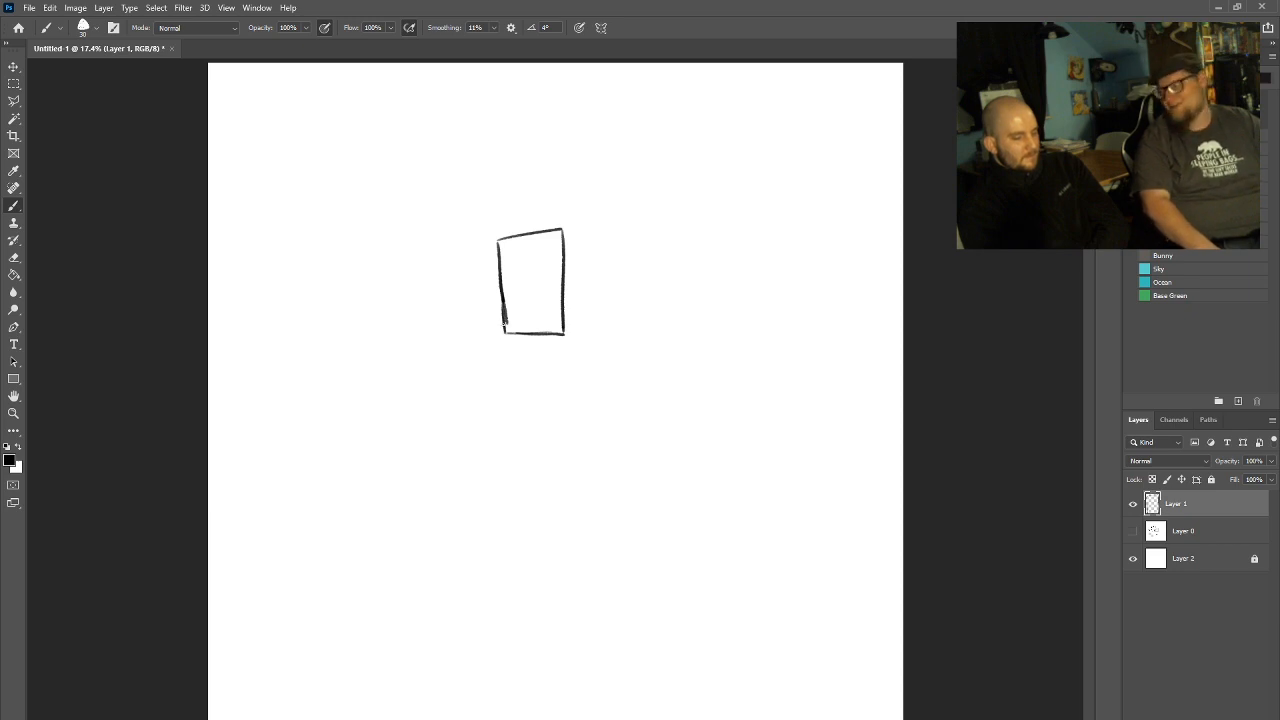
- Brush a tall body rectangle under the head, add eye marks, and redraw the head wider and squarer
drag(490, 330, 488, 456)
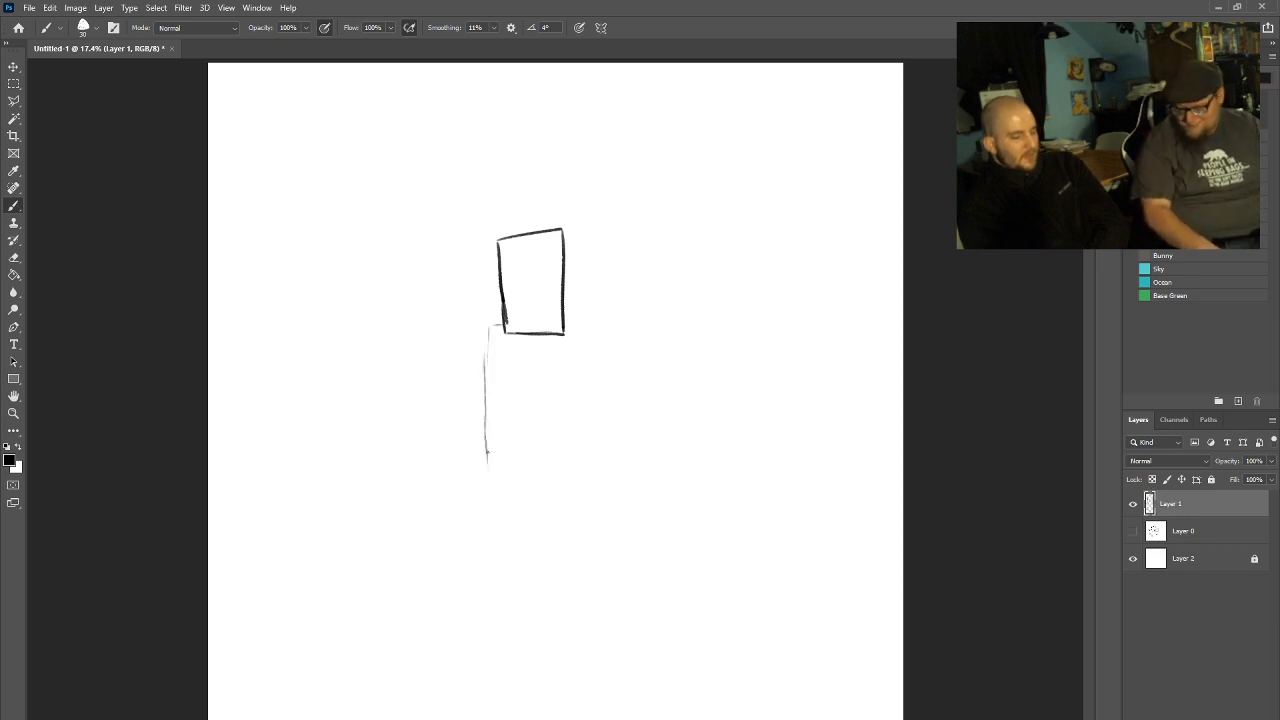
drag(488, 350, 524, 504)
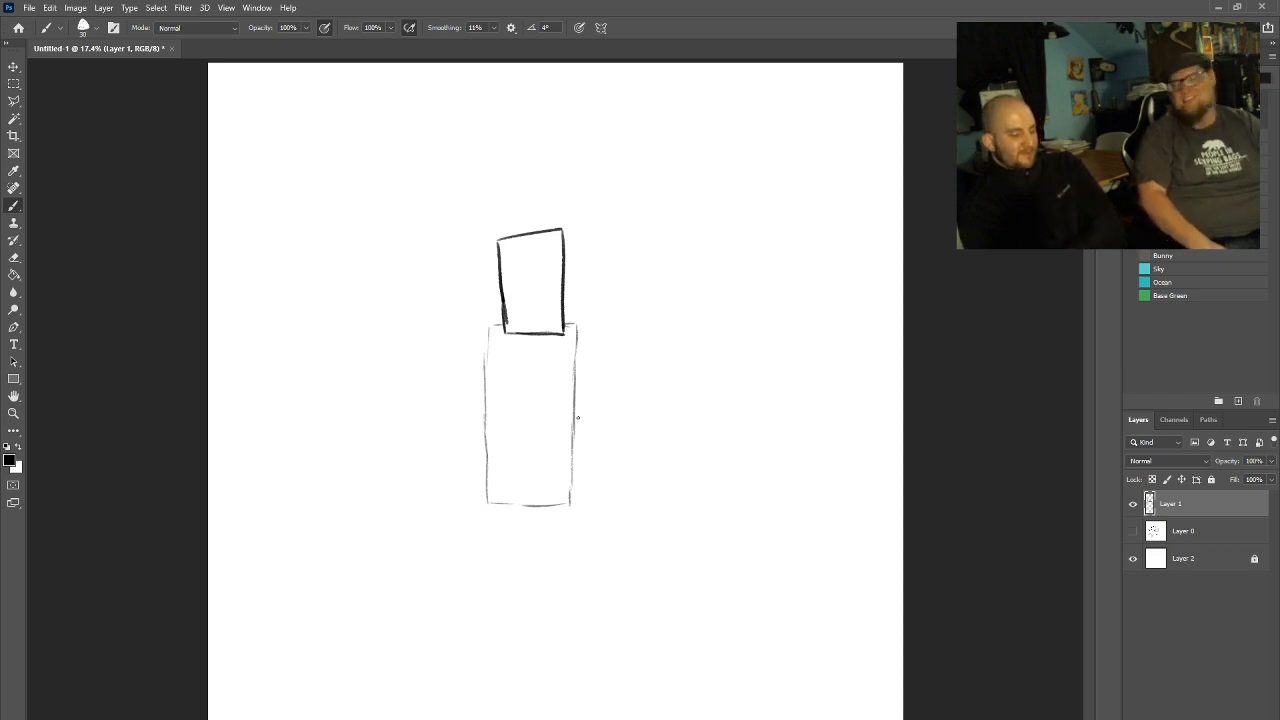
drag(498, 384, 512, 382)
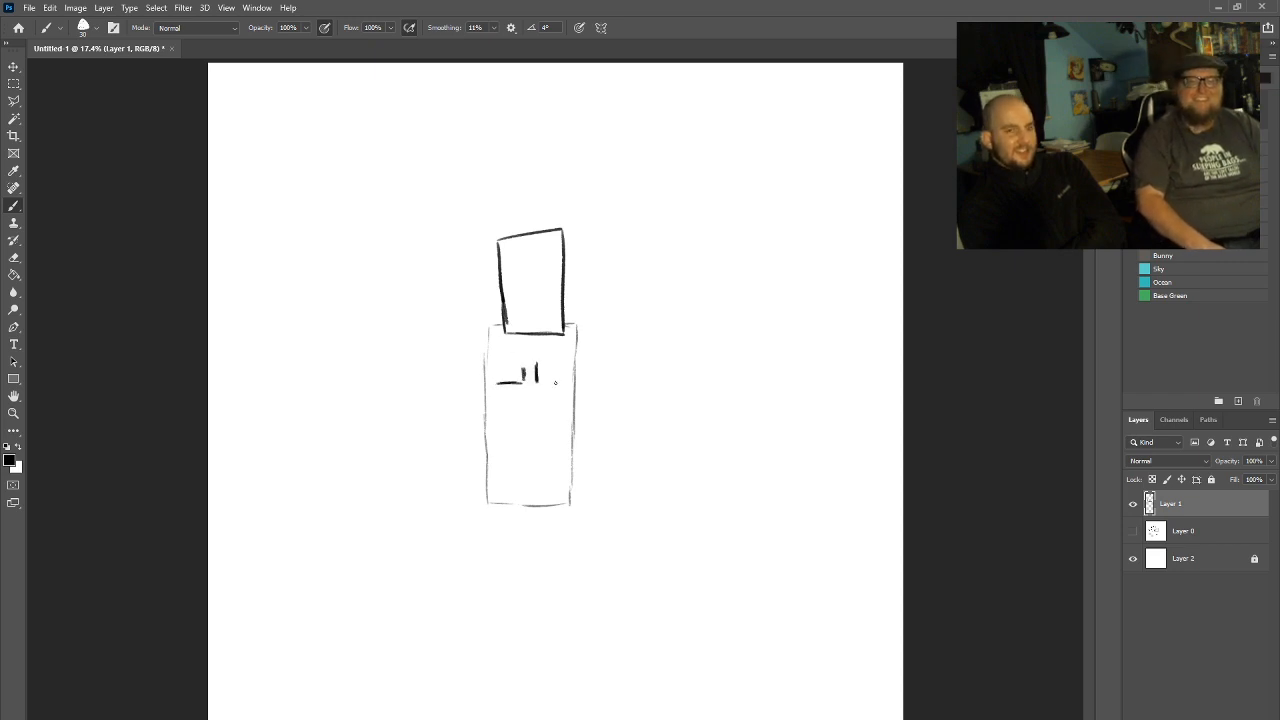
drag(504, 382, 544, 378)
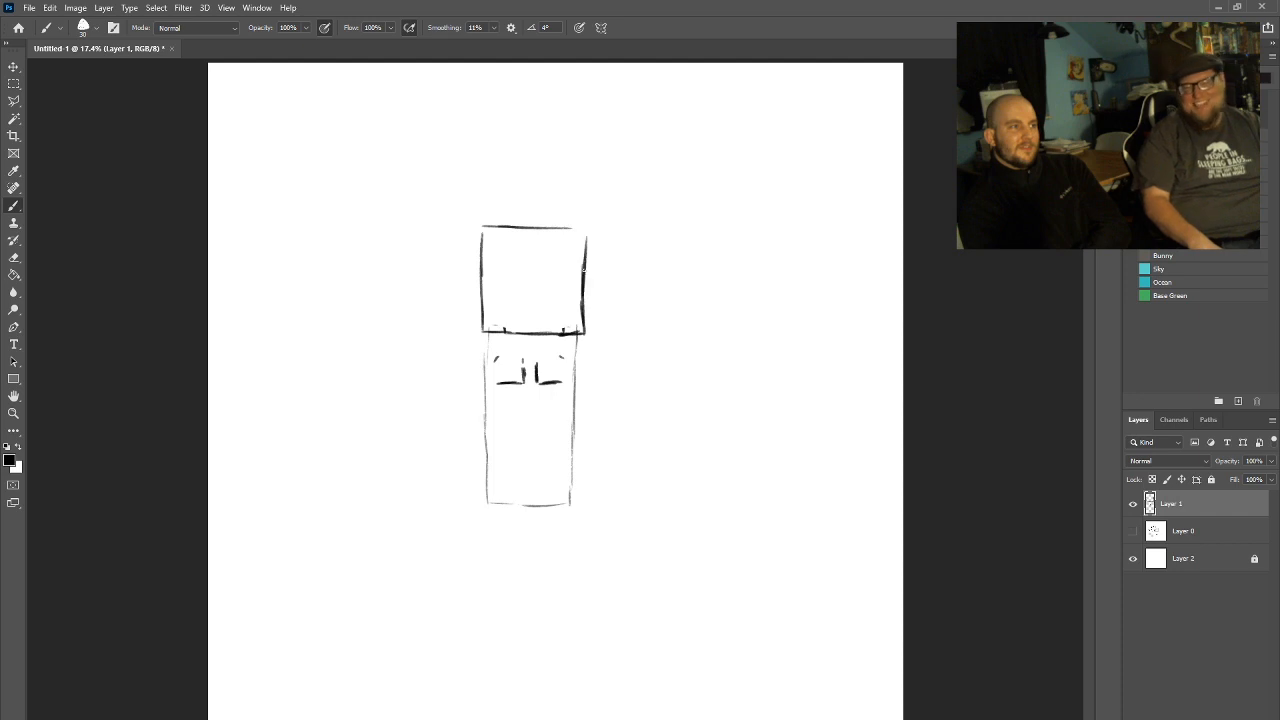
- Brush scalloped cloud-like hands on both sides of the body and darken its side outlines
drag(480, 224, 584, 264)
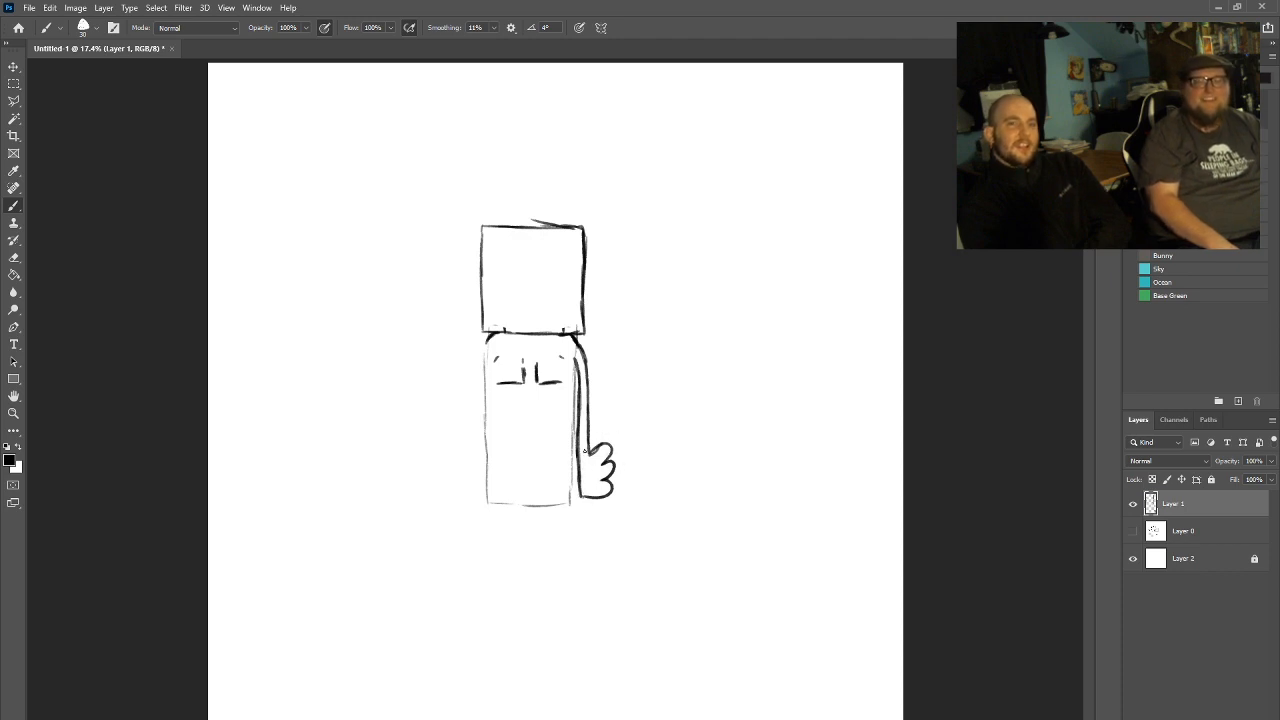
drag(684, 432, 684, 630)
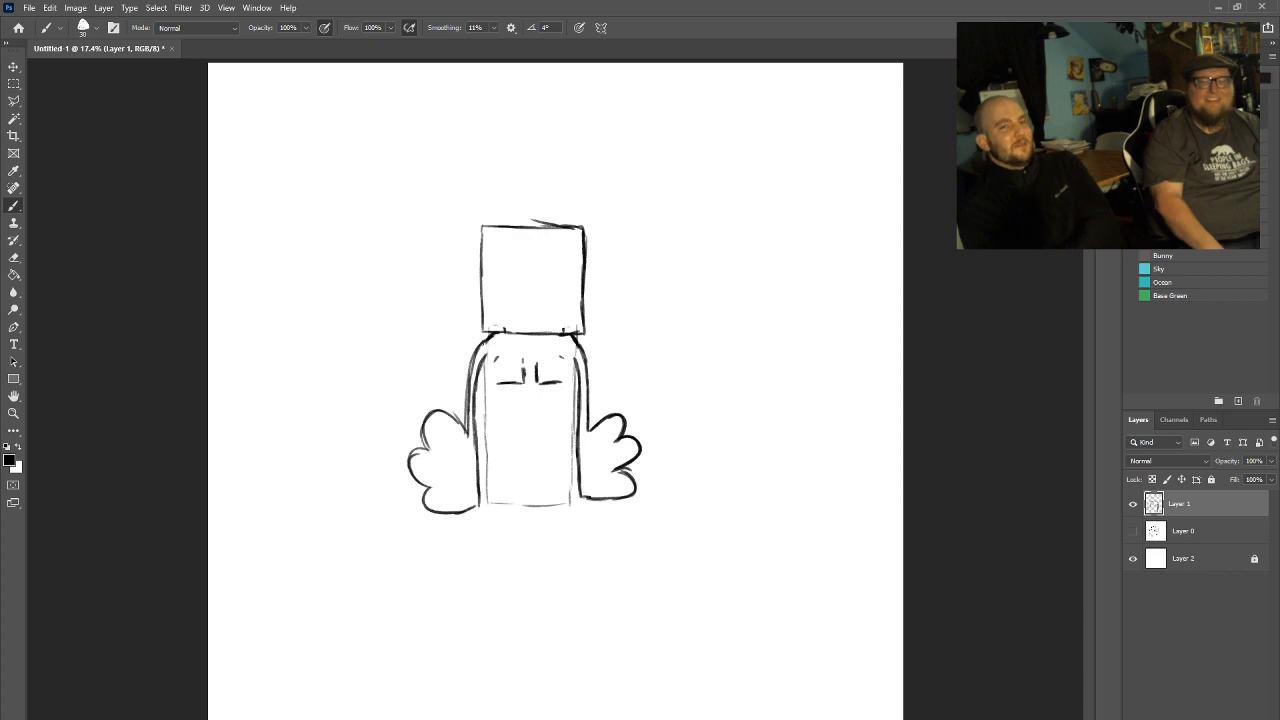
- Add small detail marks inside the square head and rework the strokes along its top edge
drag(464, 300, 480, 324)
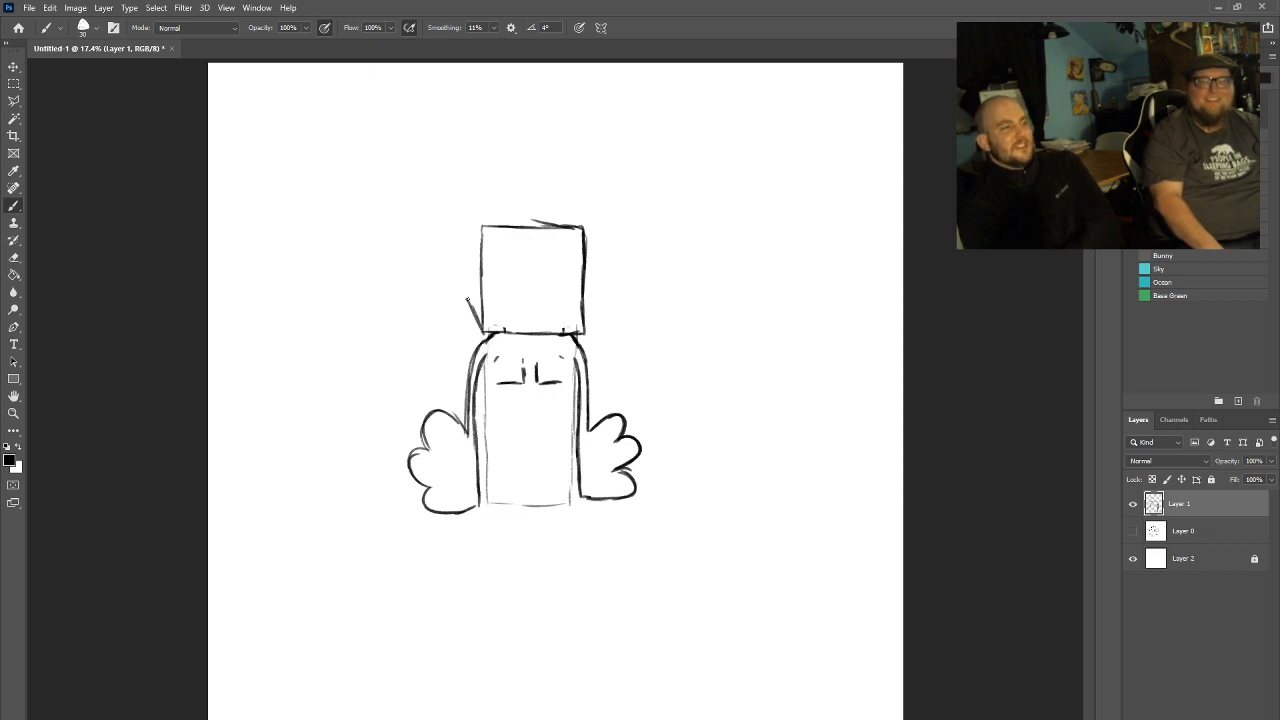
drag(468, 300, 600, 300)
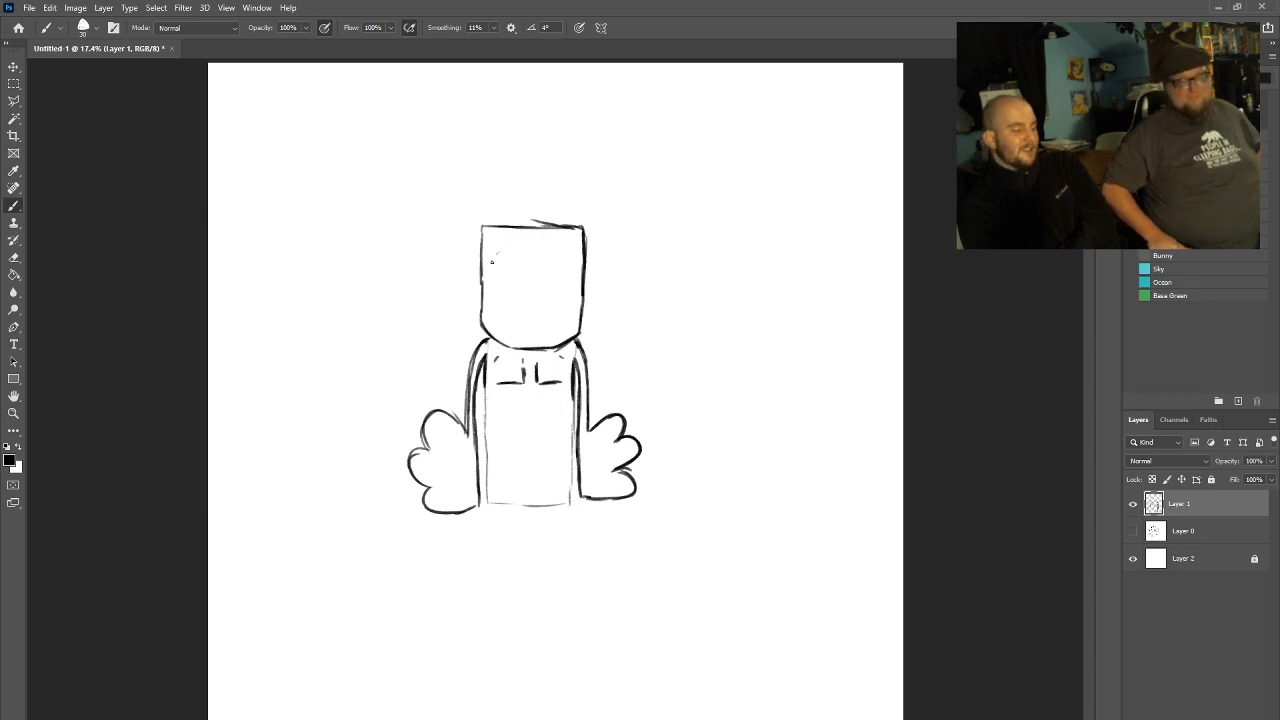
drag(496, 256, 520, 300)
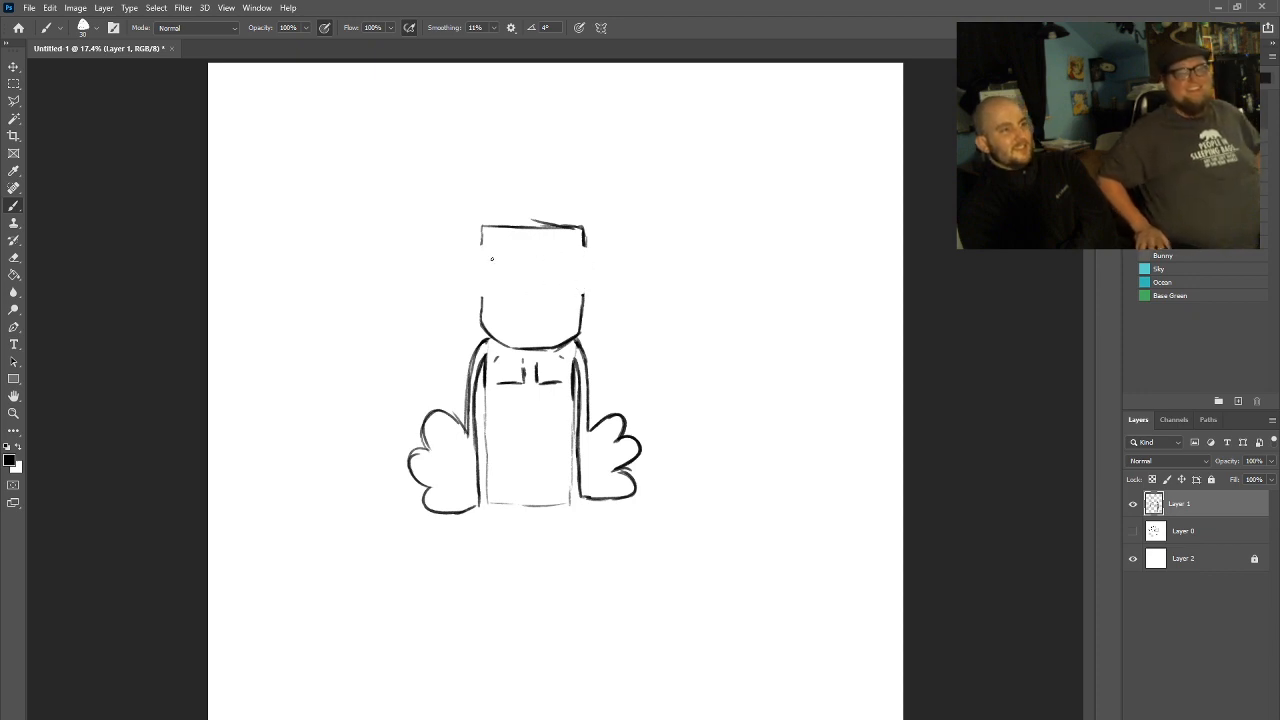
drag(490, 250, 480, 296)
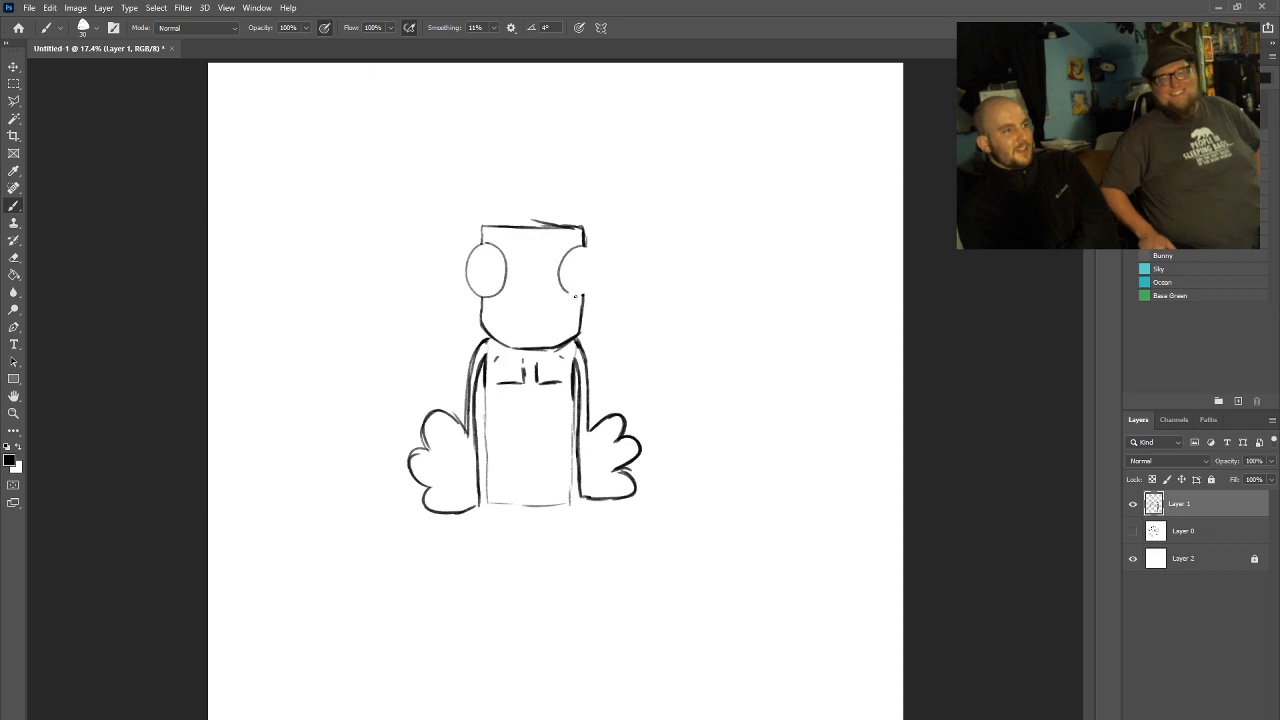
- Brush bulging round eyes with pupils and a jagged spiky crown on the head
drag(560, 256, 578, 290)
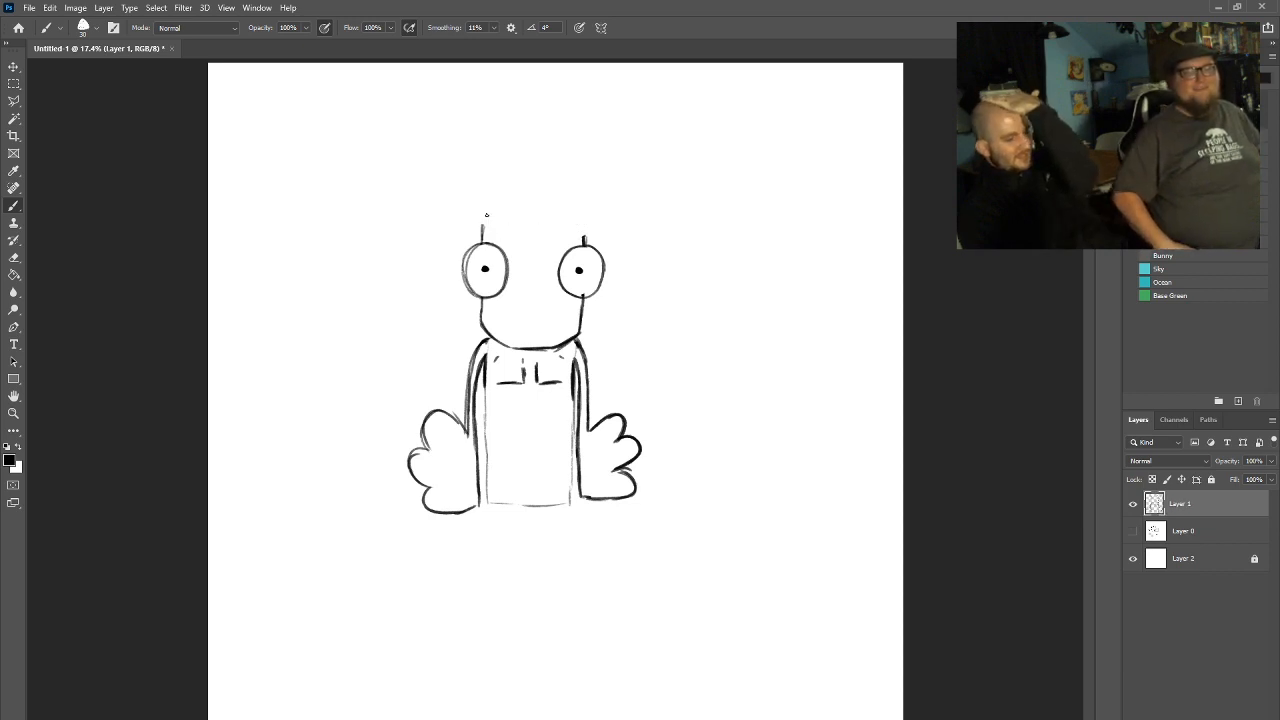
drag(484, 216, 576, 220)
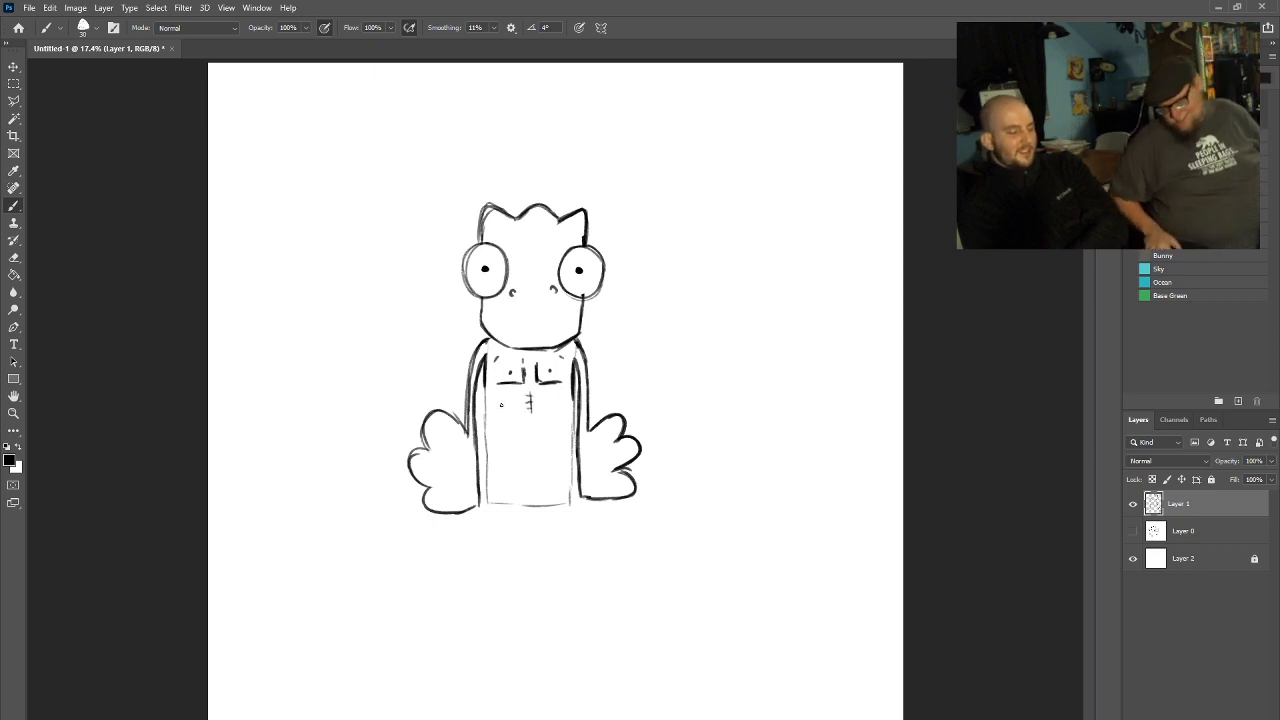
- Sketch a rounded belly on the torso and start long legs hanging below the body
drag(504, 404, 564, 410)
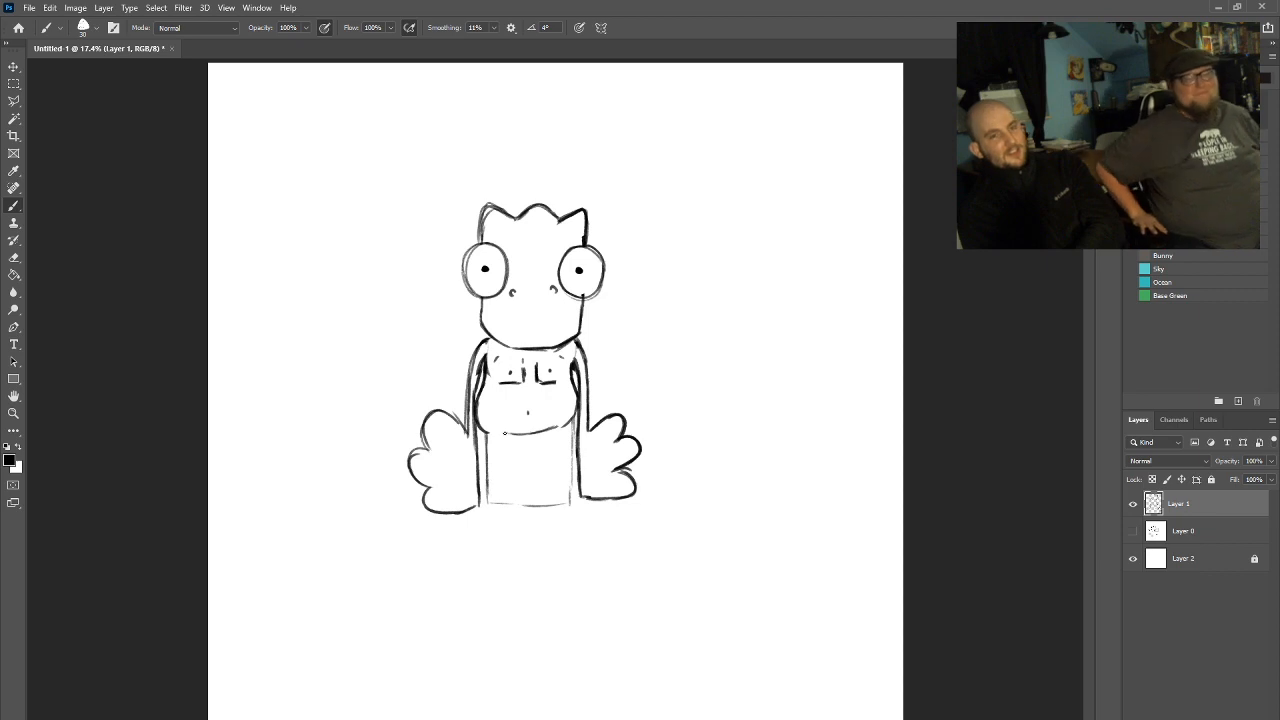
drag(504, 432, 548, 498)
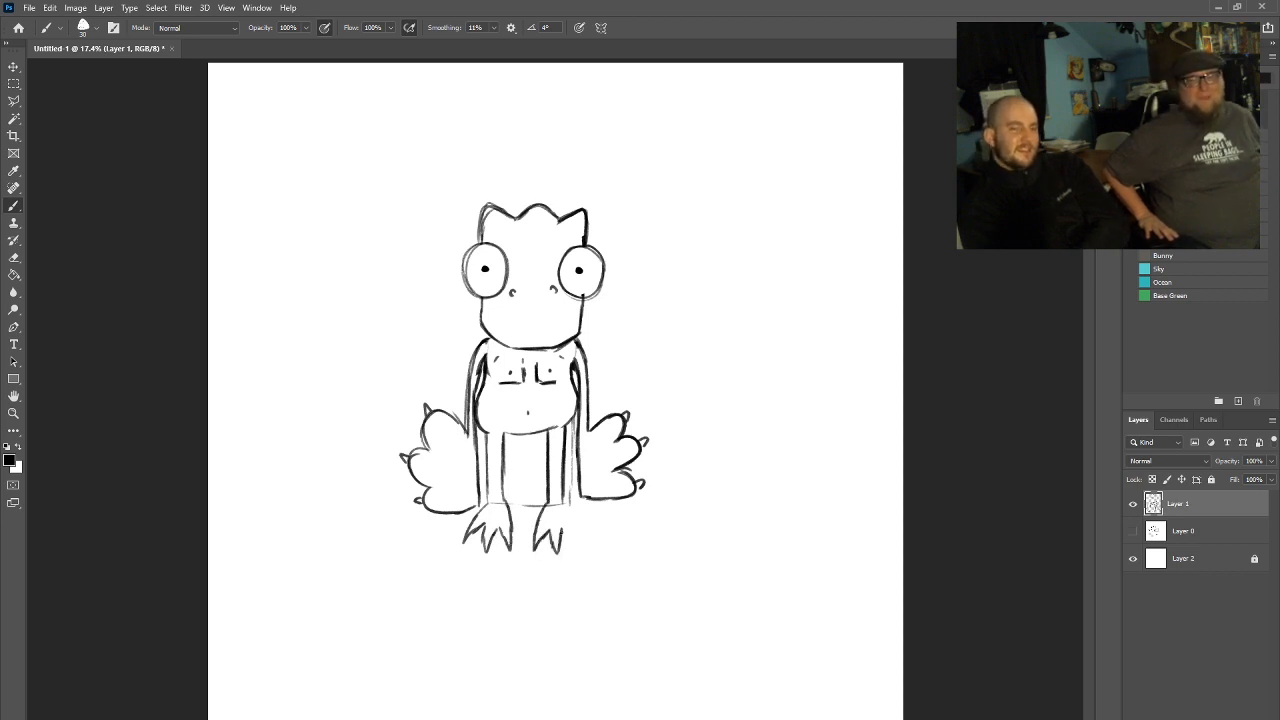
- Refine the three-toed feet and add a nostril mark and curved mouth line
drag(500, 520, 560, 540)
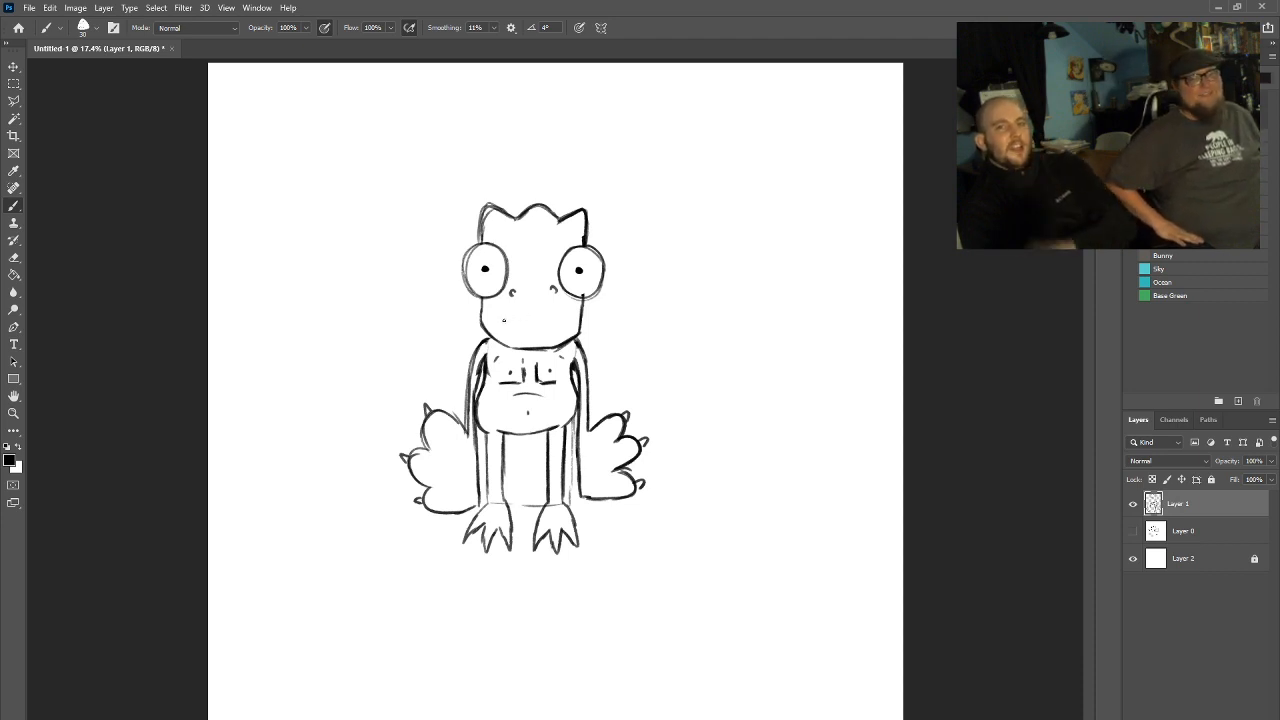
- Brush a toothy mouth, a spiky tail on the right and a speech bubble reading 'Kill me'
drag(500, 318, 540, 318)
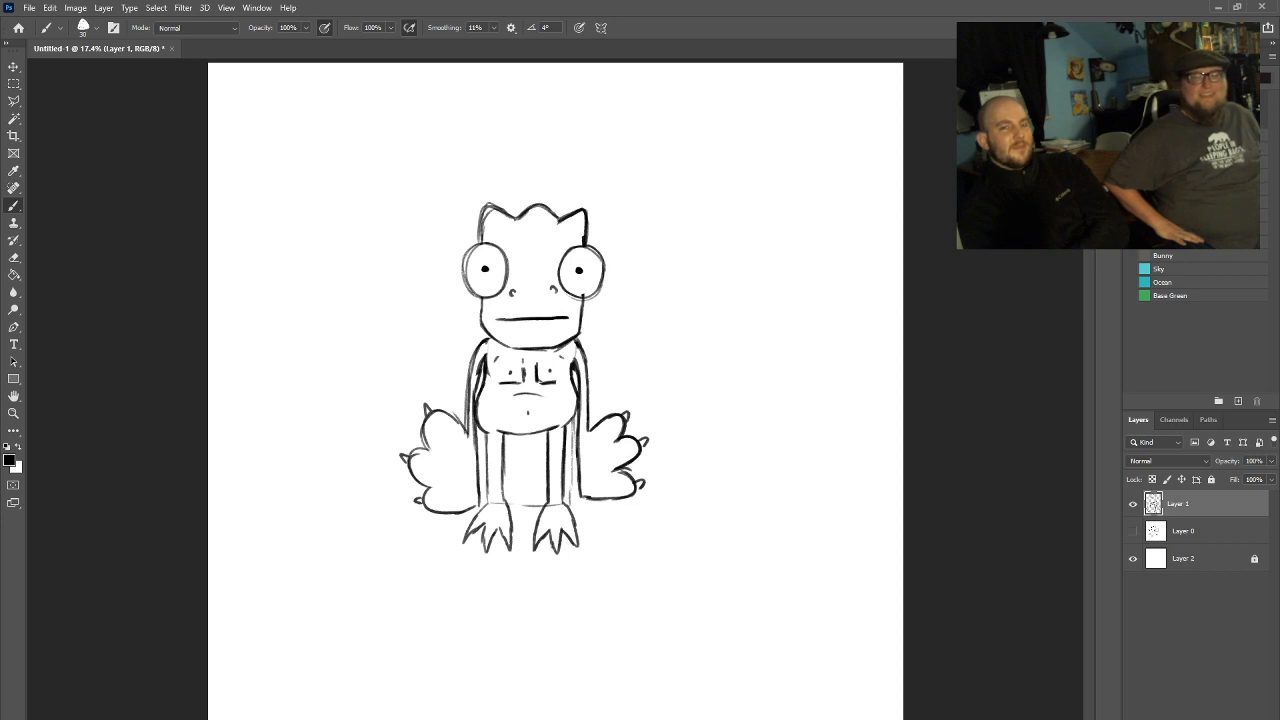
drag(508, 310, 556, 324)
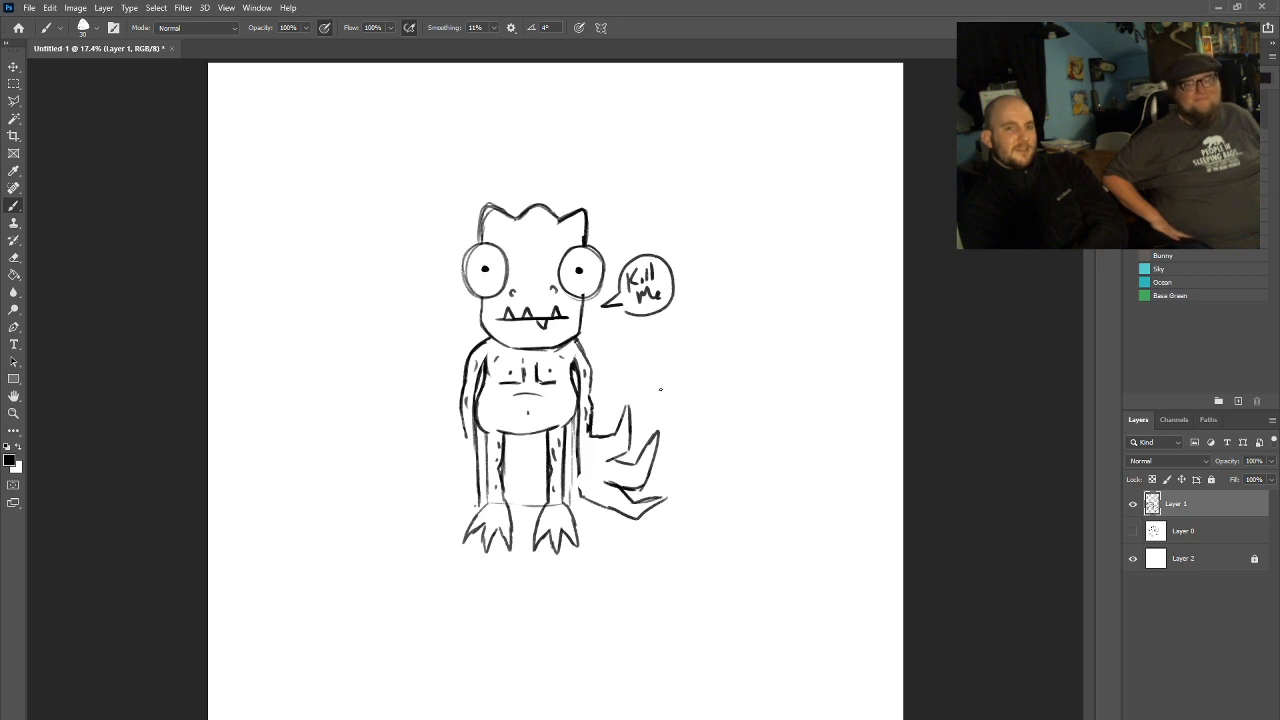
- Brush spiky appendages along both sides of the body in place of the legs
drag(404, 430, 464, 448)
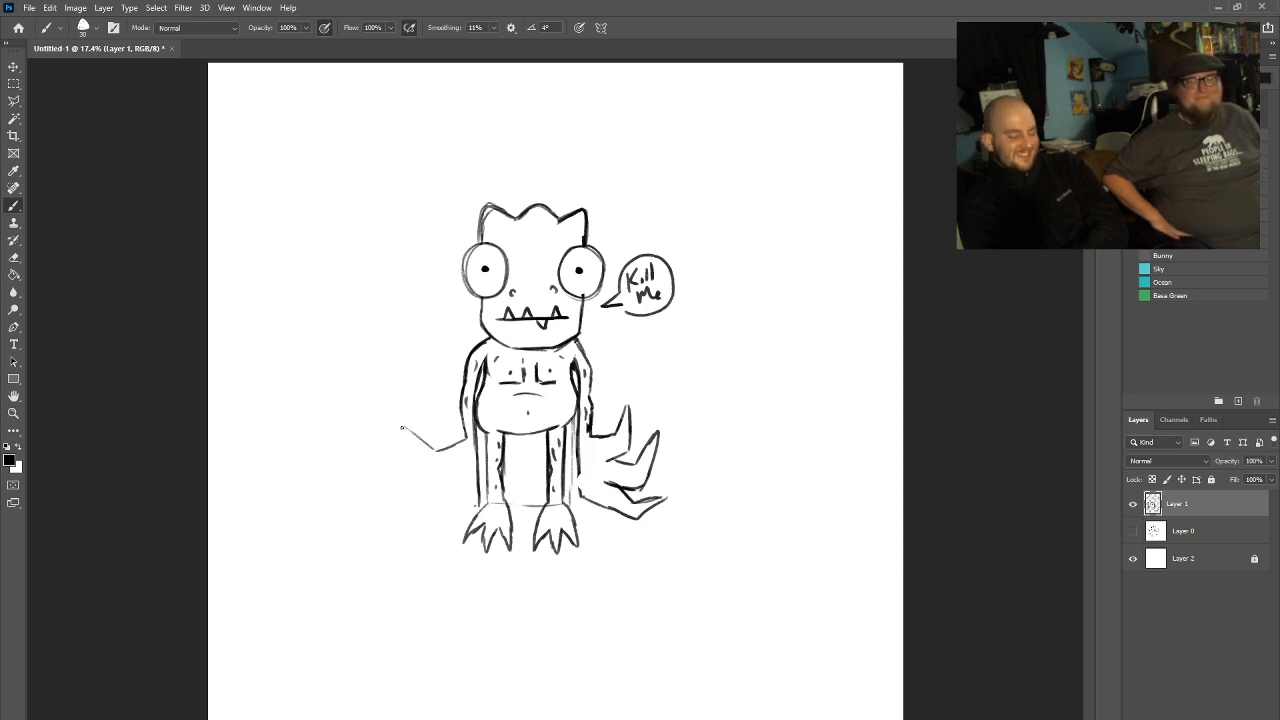
drag(430, 430, 396, 476)
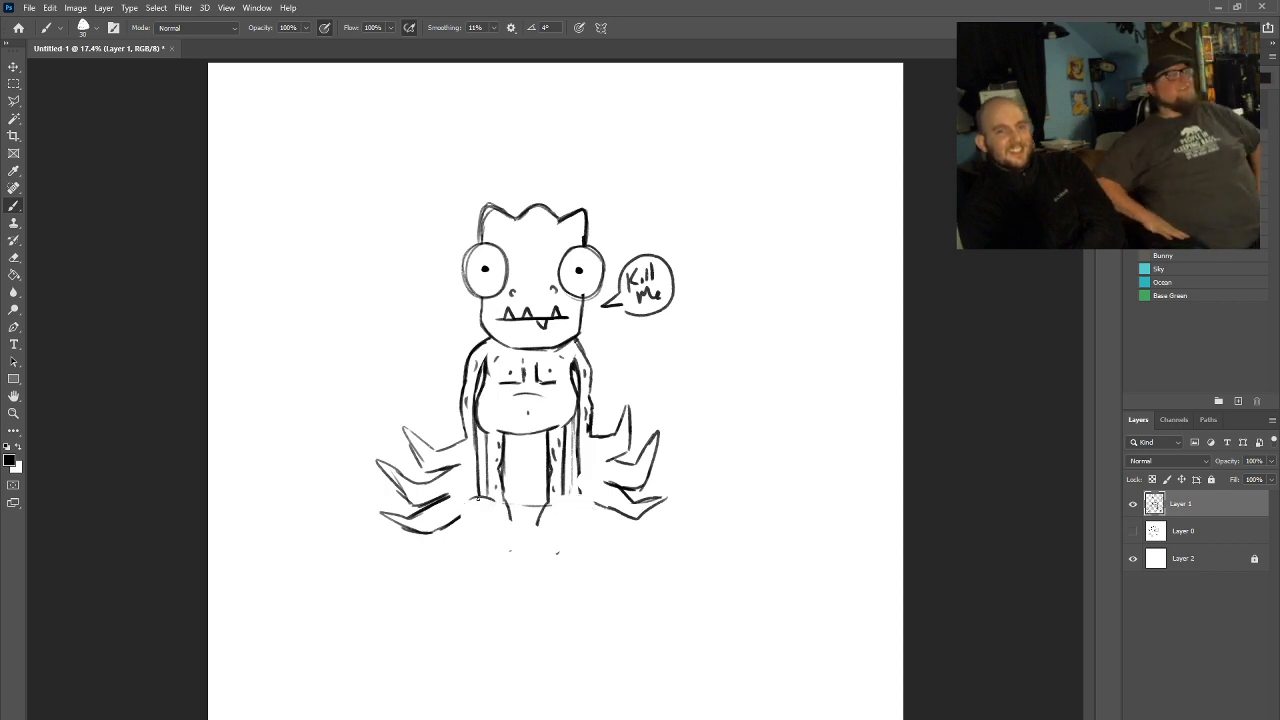
- Draw two large clawed feet at the bottom and extend the speech bubble with 'Please?'
drag(460, 490, 460, 576)
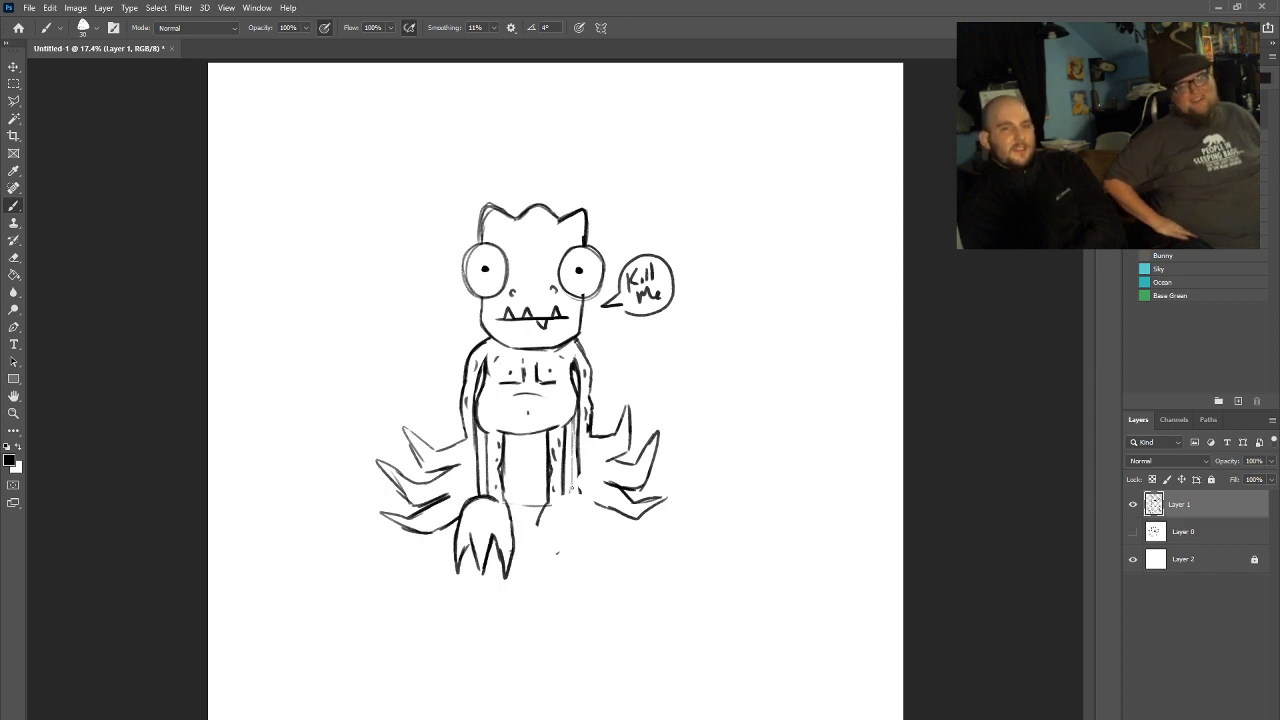
drag(570, 488, 598, 576)
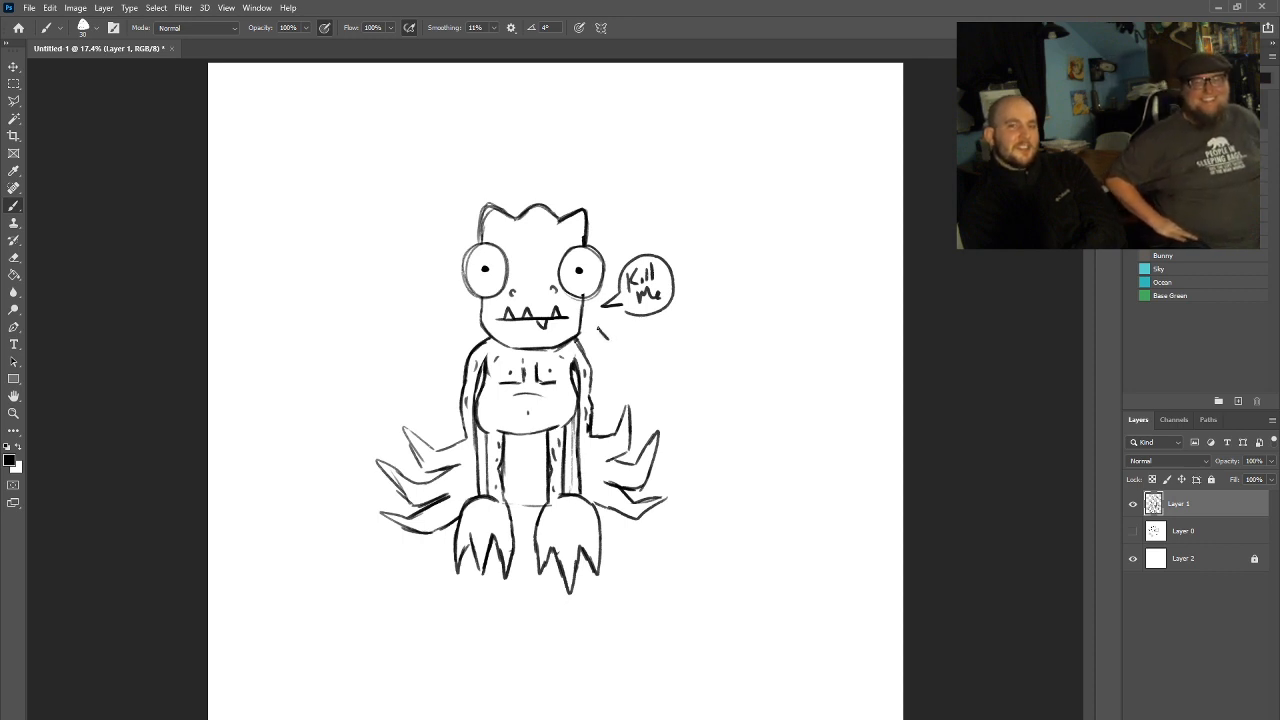
drag(610, 330, 644, 340)
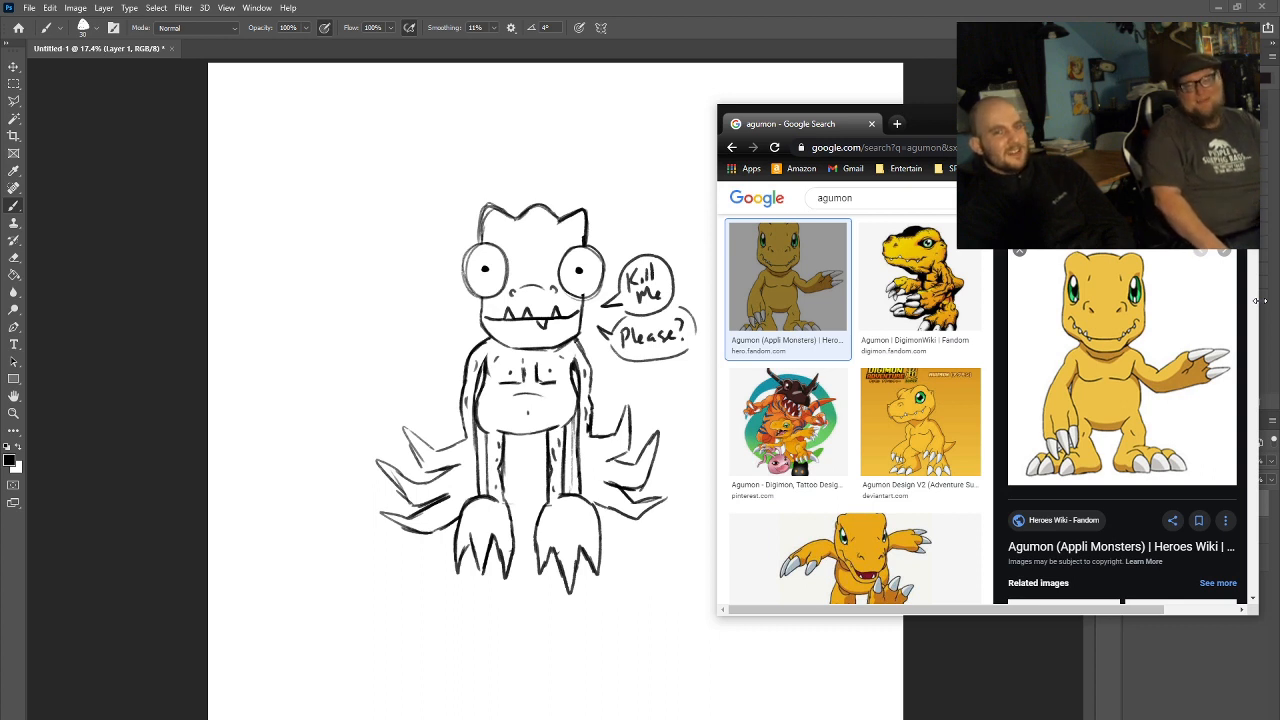
mouse_move(608, 246)
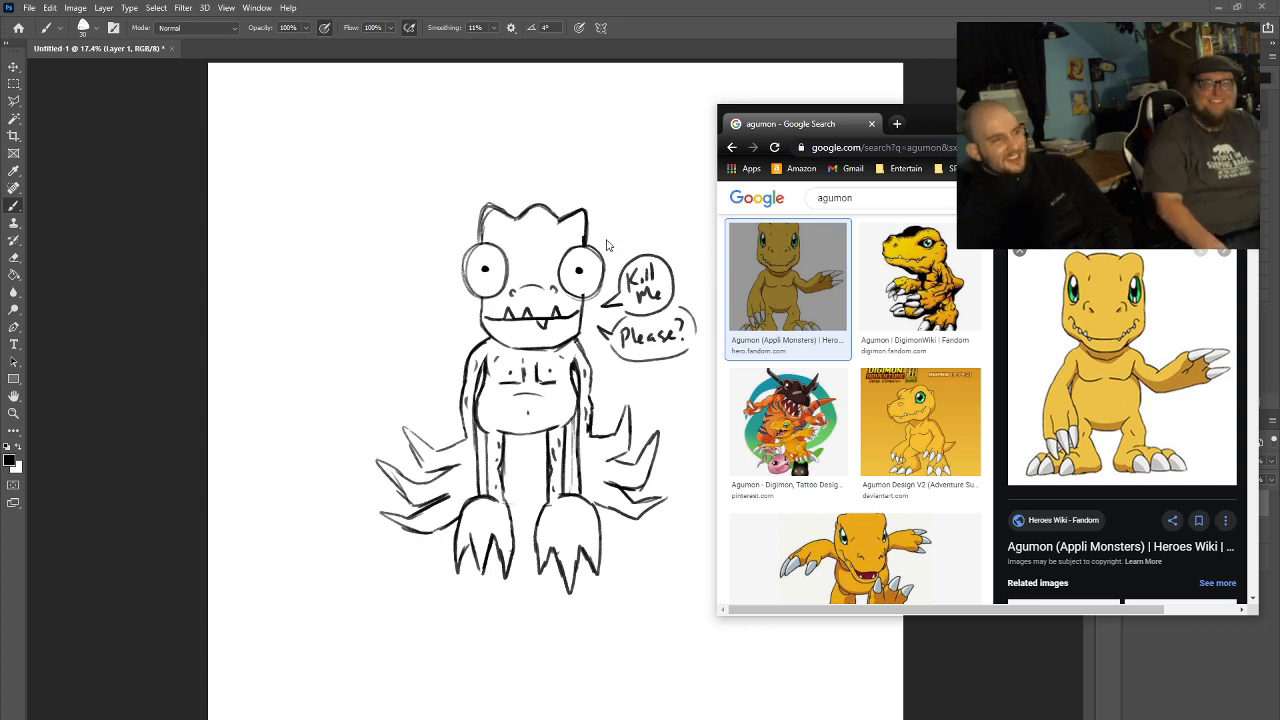